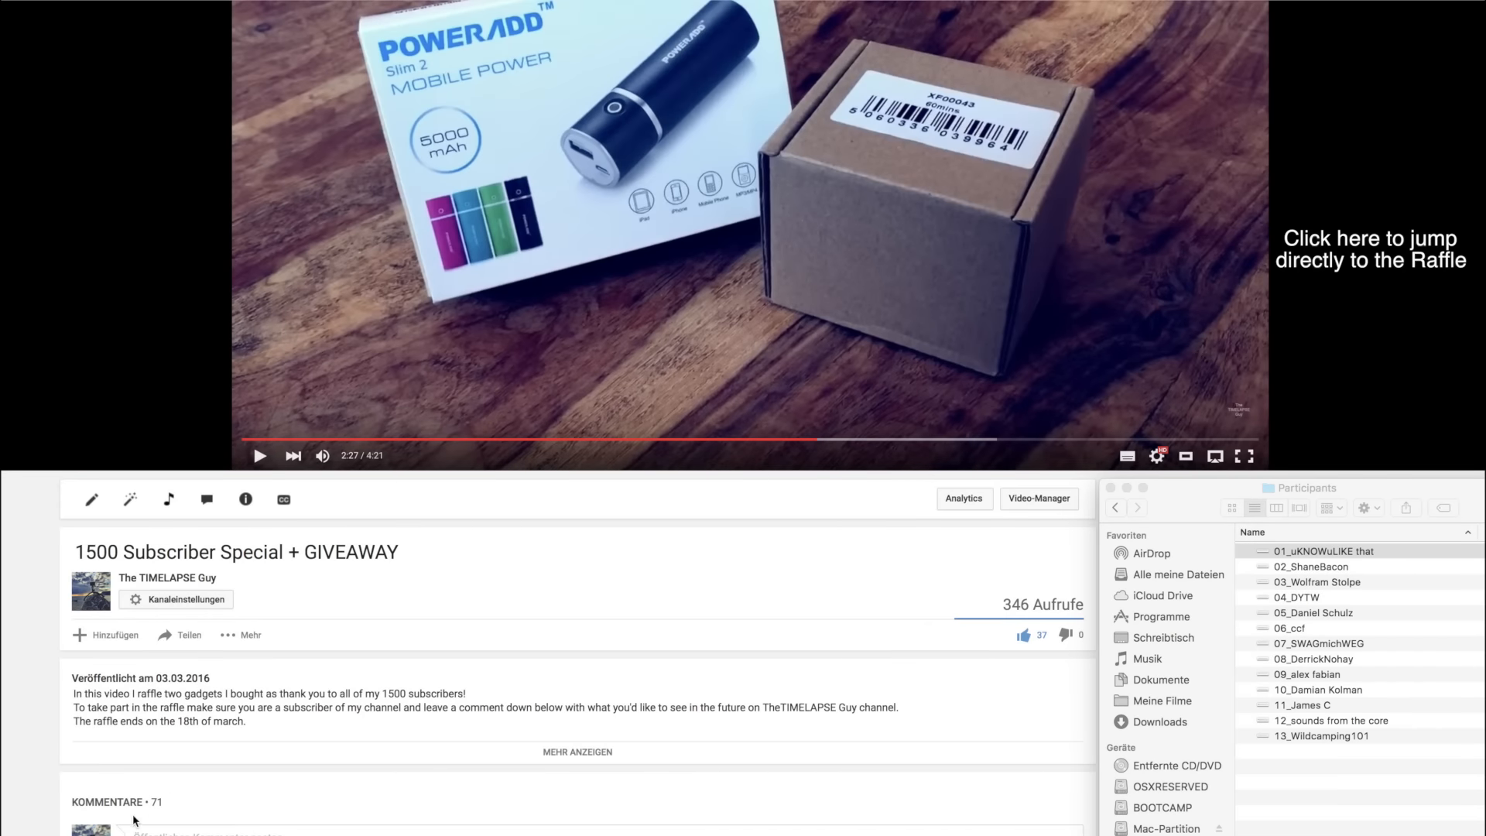
{"action": "mouse_move", "coordinate": [148, 823]}
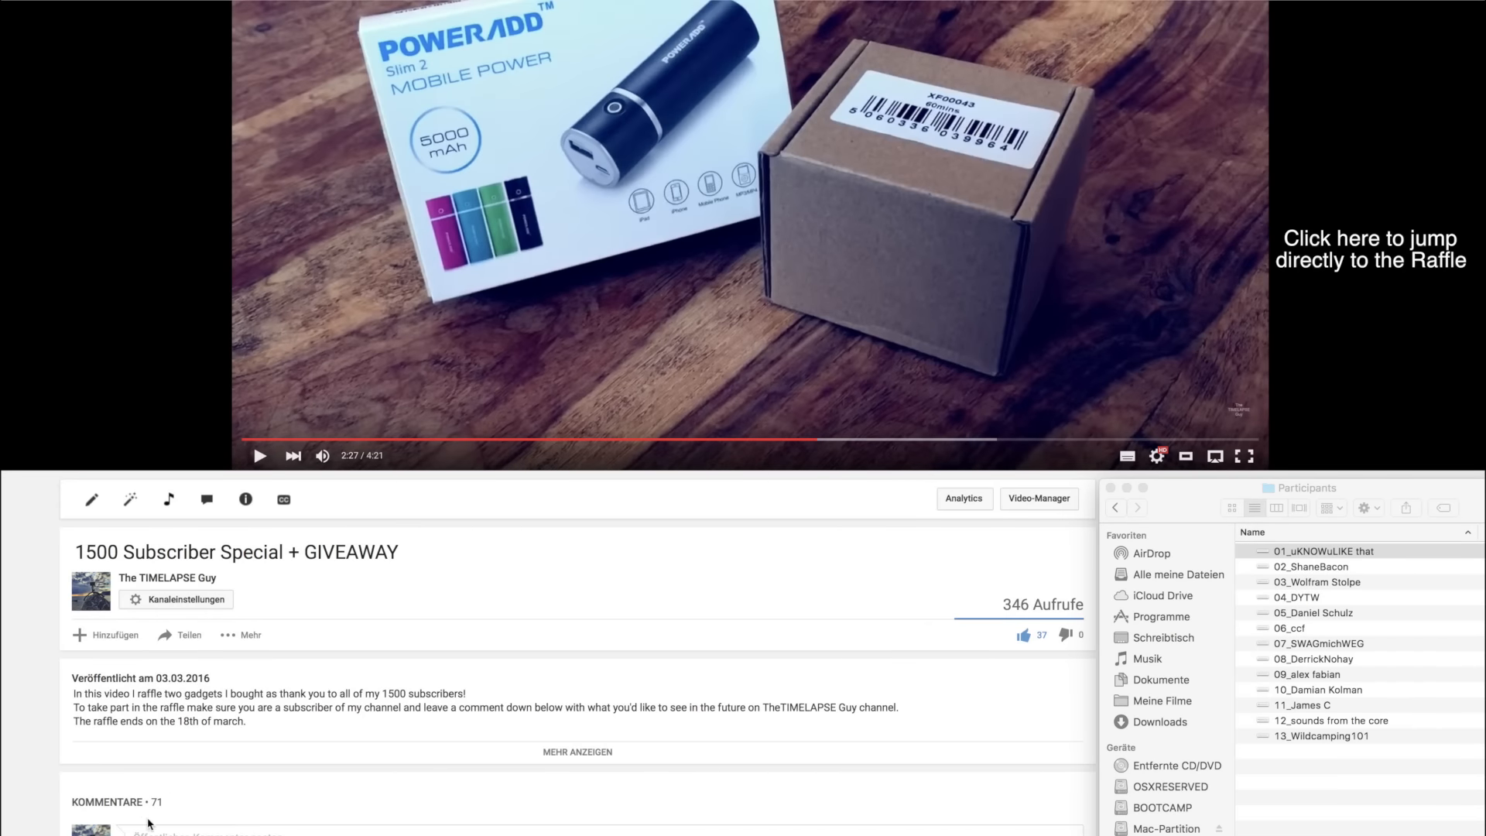
{"action": "mouse_move", "coordinate": [170, 779]}
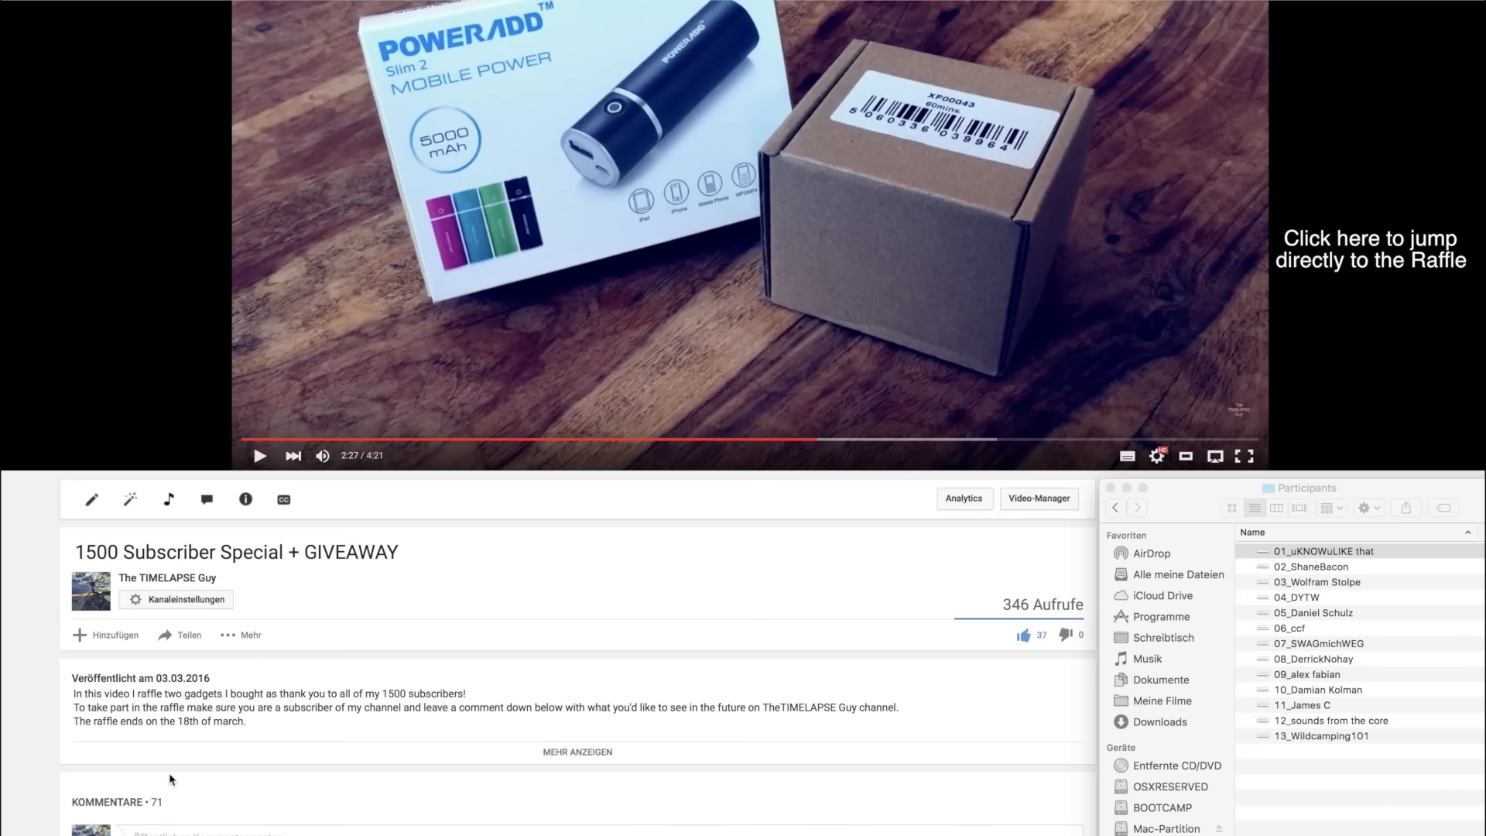
{"action": "mouse_move", "coordinate": [1310, 560]}
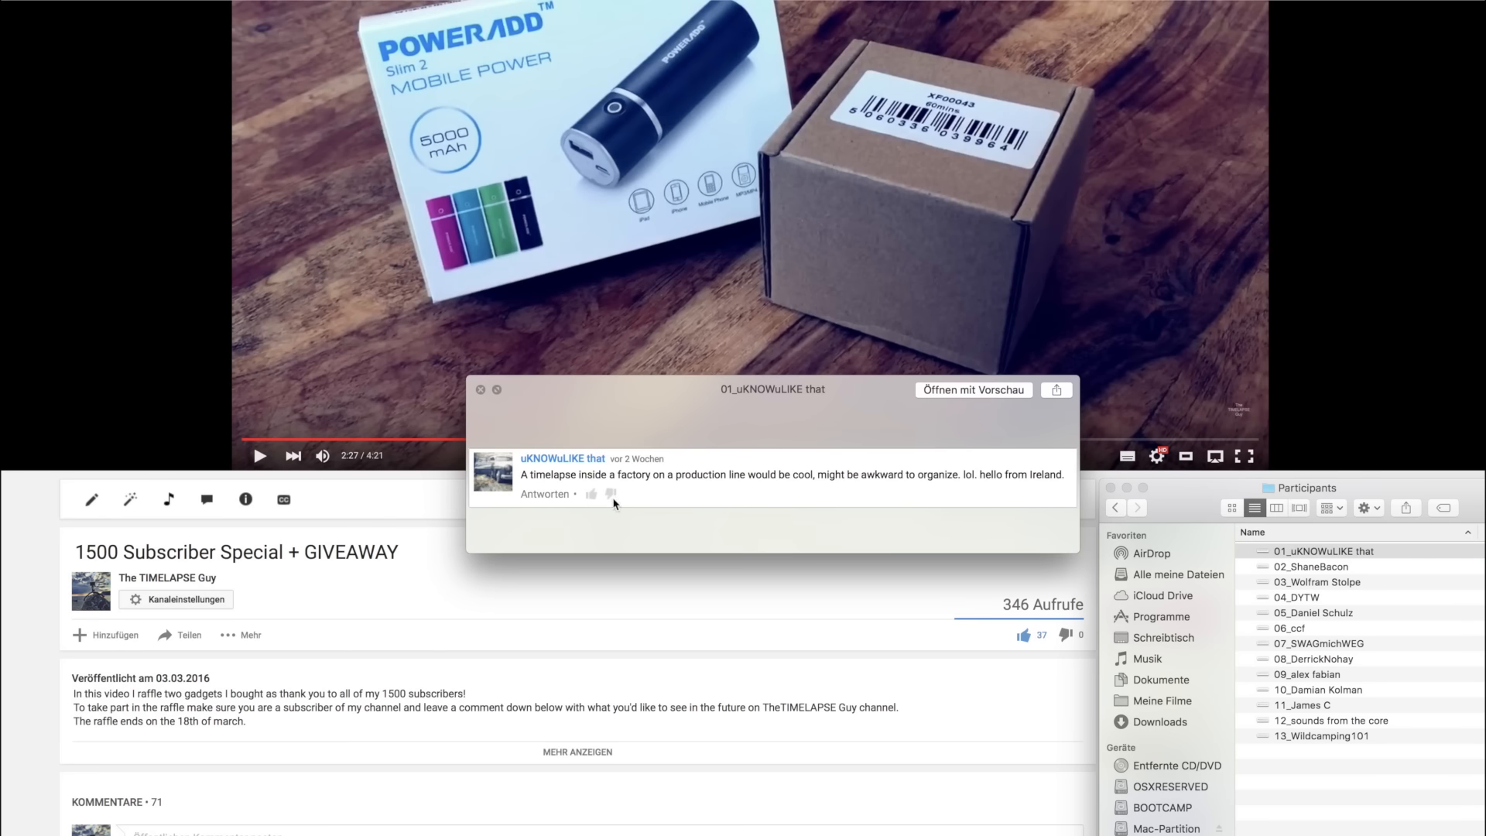
{"action": "mouse_move", "coordinate": [599, 498]}
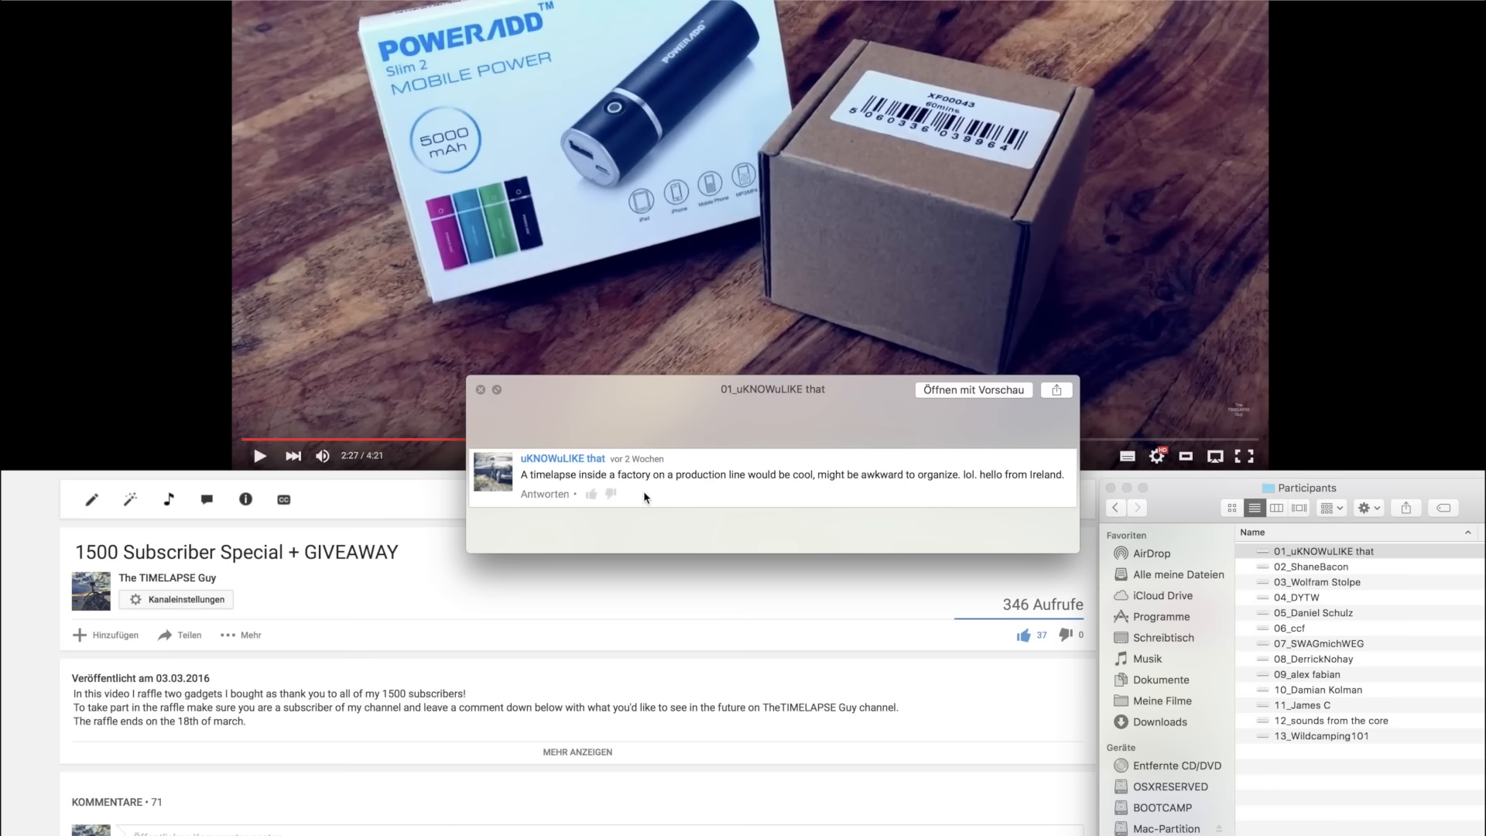
{"action": "left_click", "coordinate": [1313, 567]}
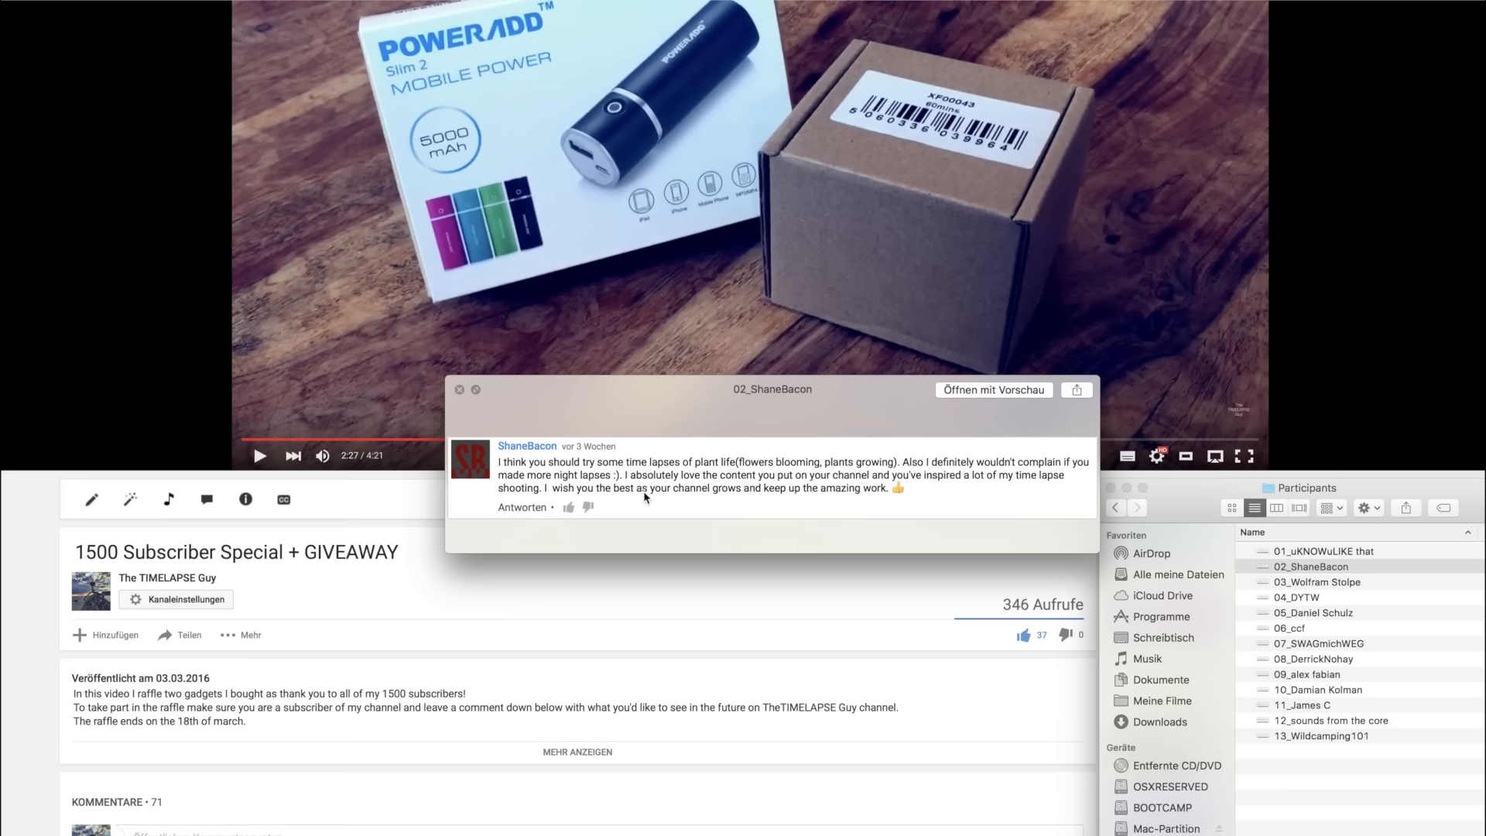
{"action": "left_click", "coordinate": [1317, 581]}
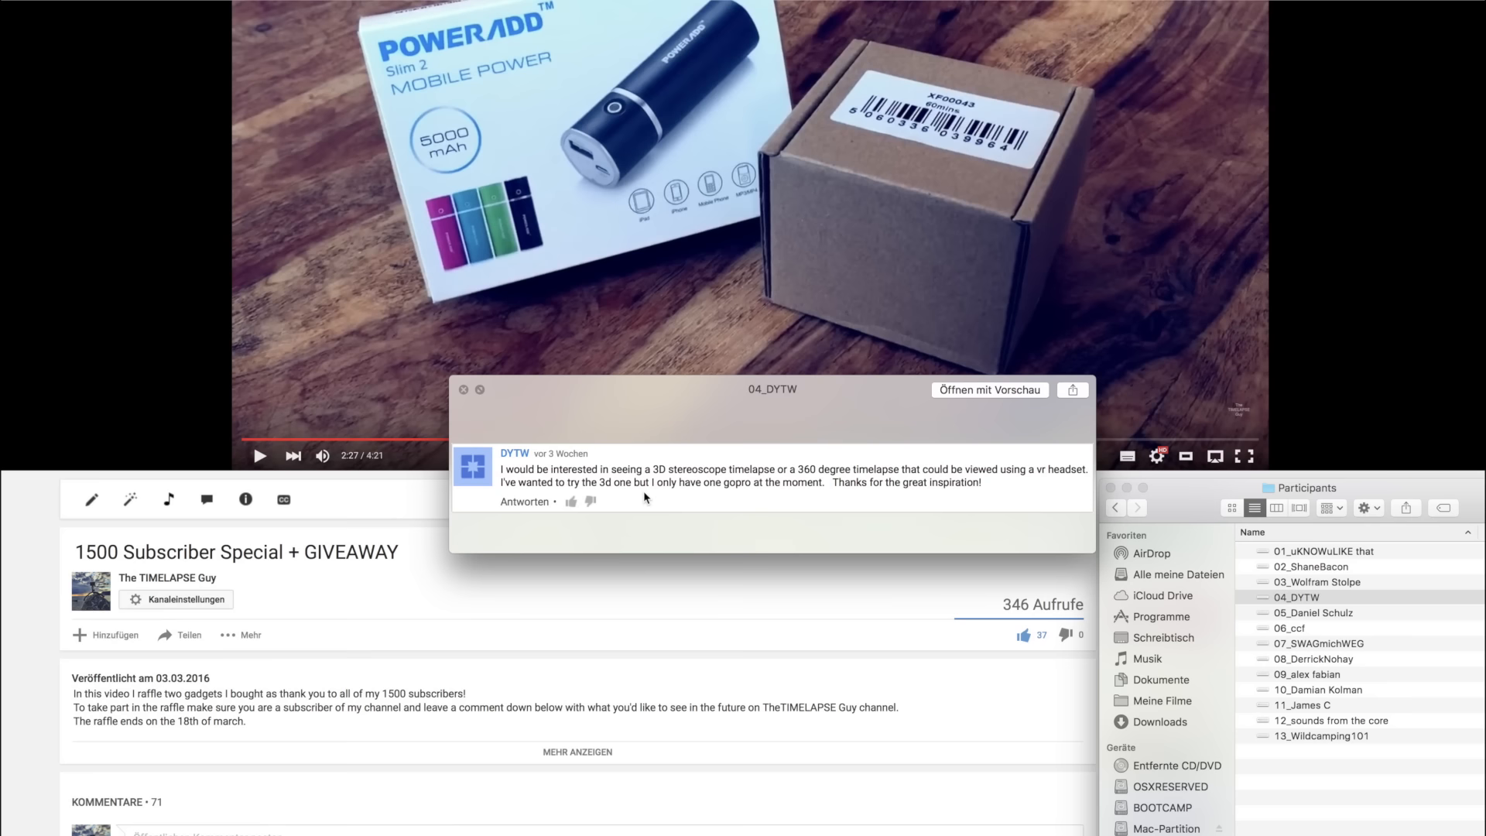
{"action": "left_click", "coordinate": [1312, 612]}
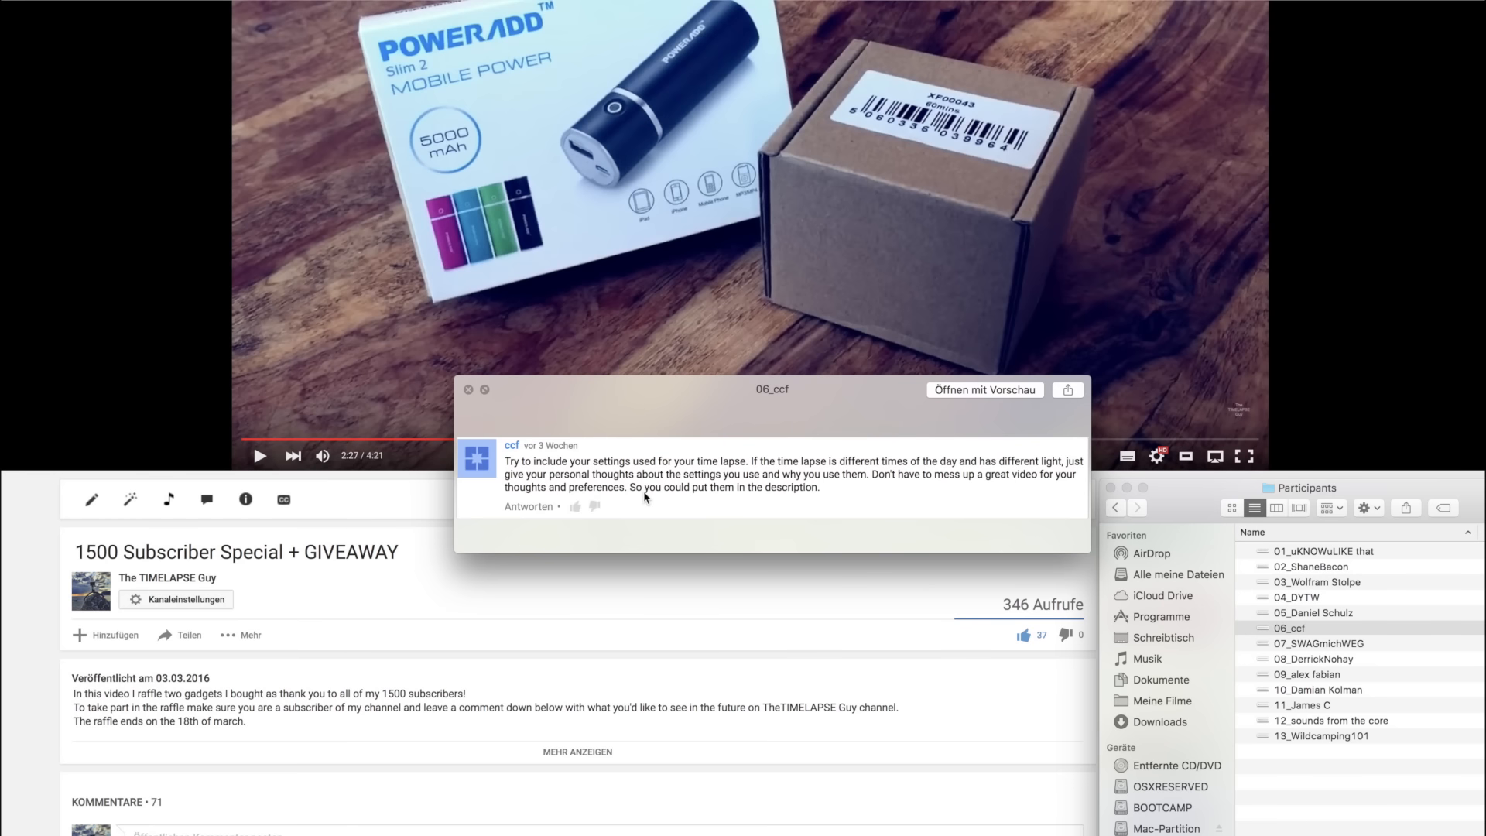
{"action": "left_click", "coordinate": [1312, 643]}
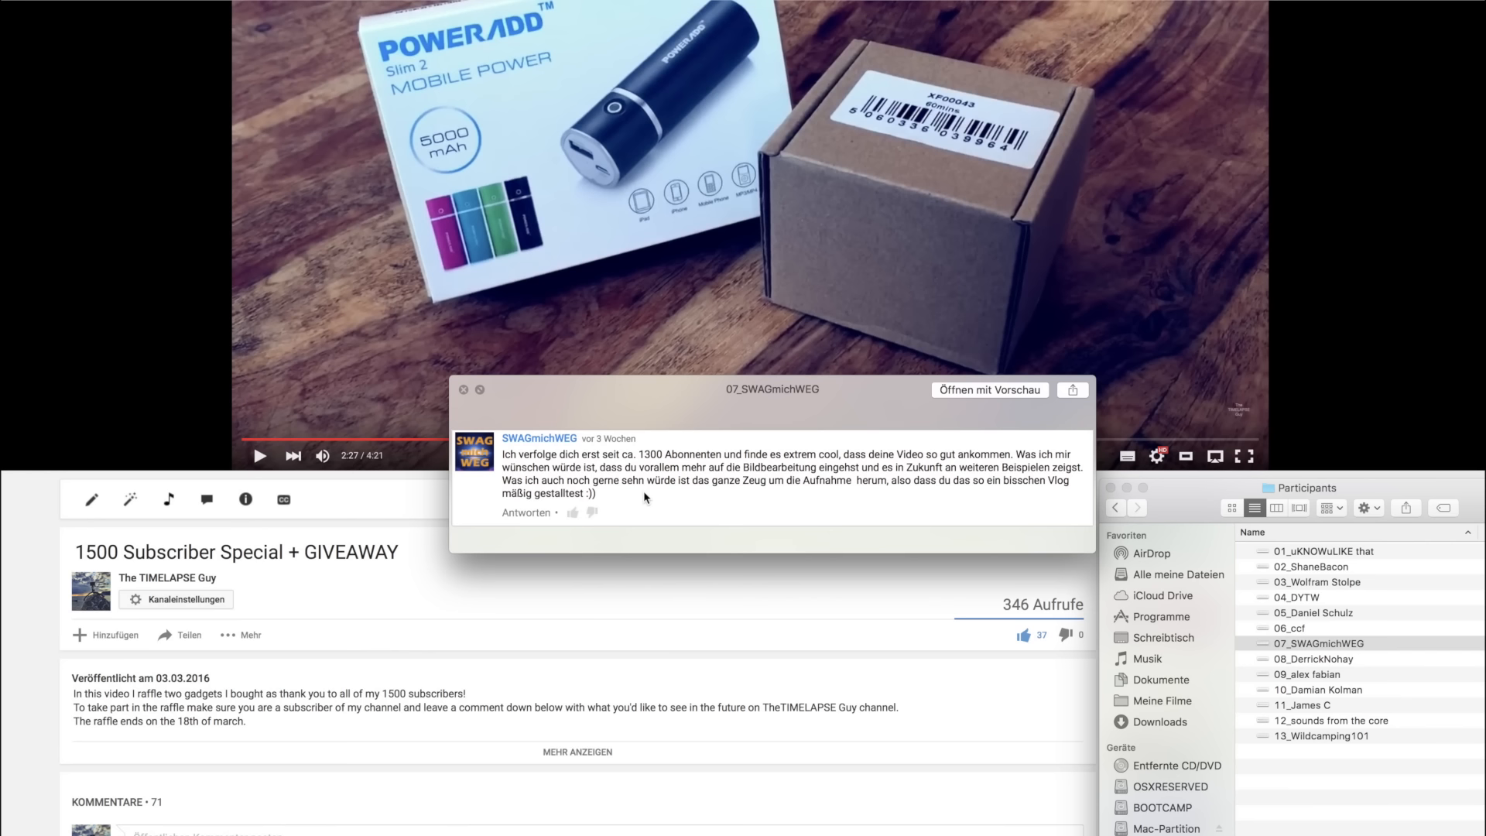
{"action": "mouse_move", "coordinate": [1045, 531]}
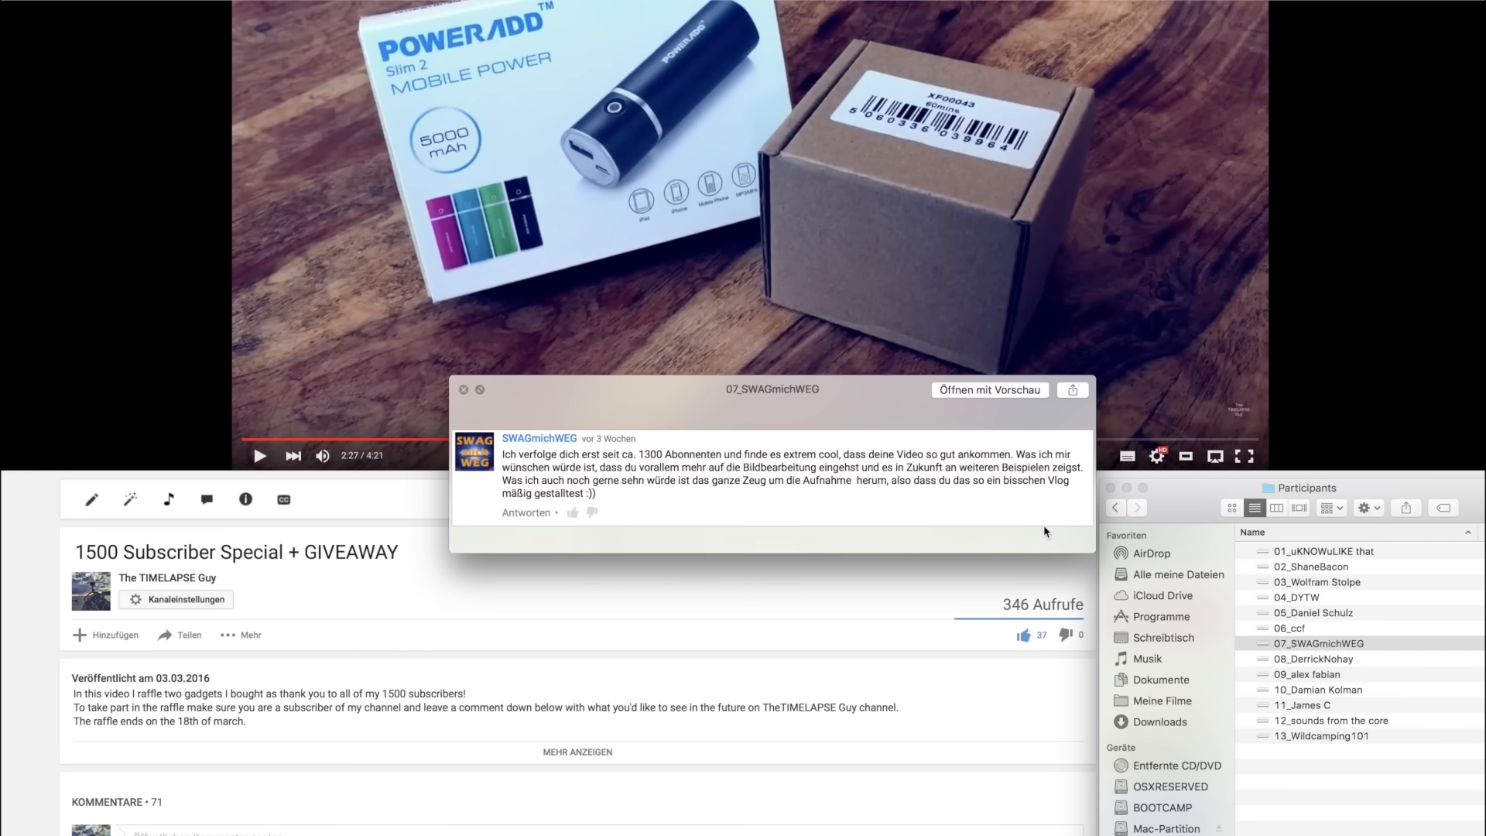
{"action": "mouse_move", "coordinate": [794, 632]}
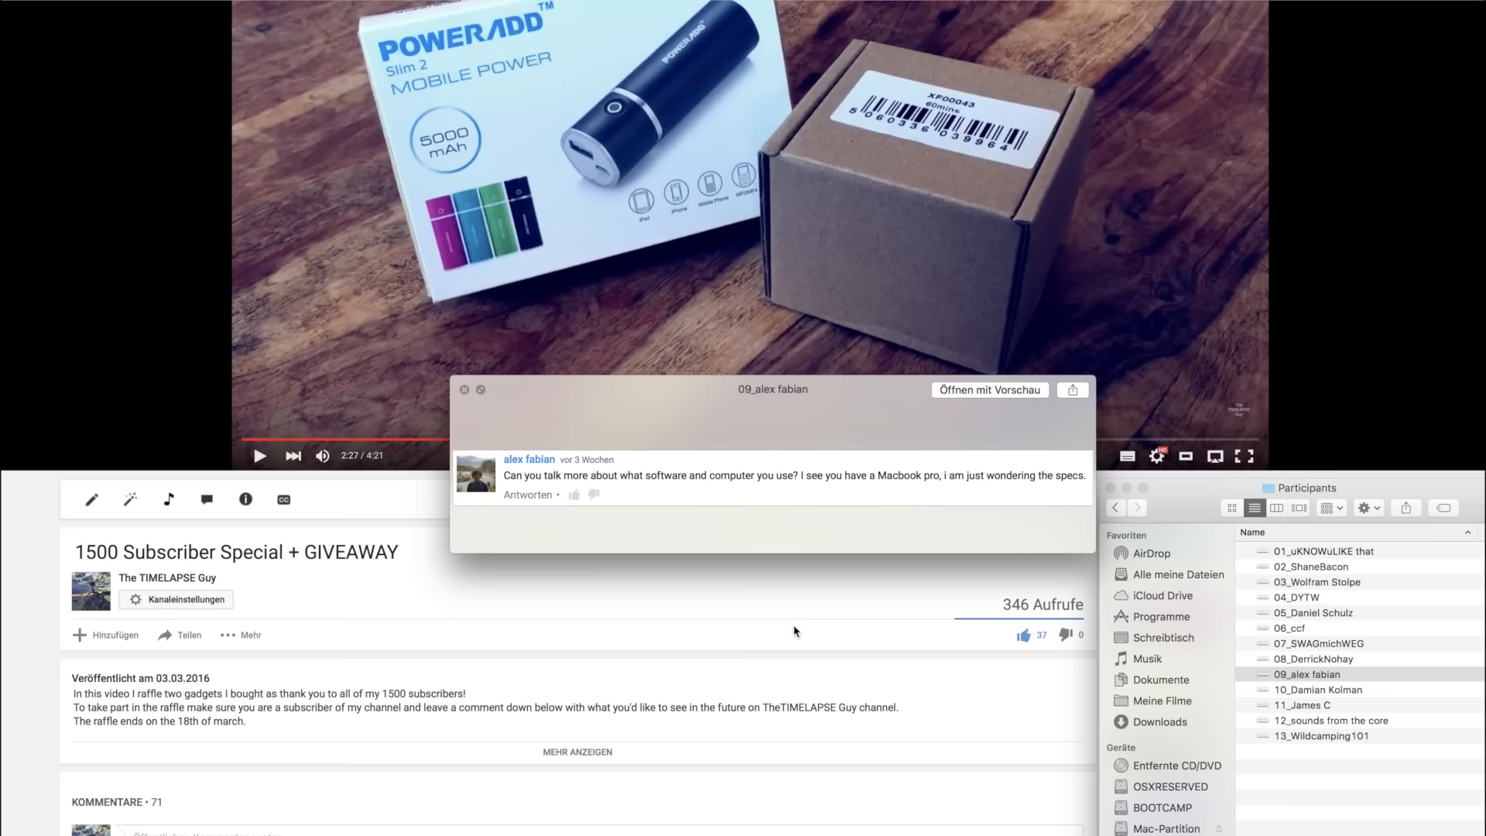
{"action": "left_click", "coordinate": [1317, 689]}
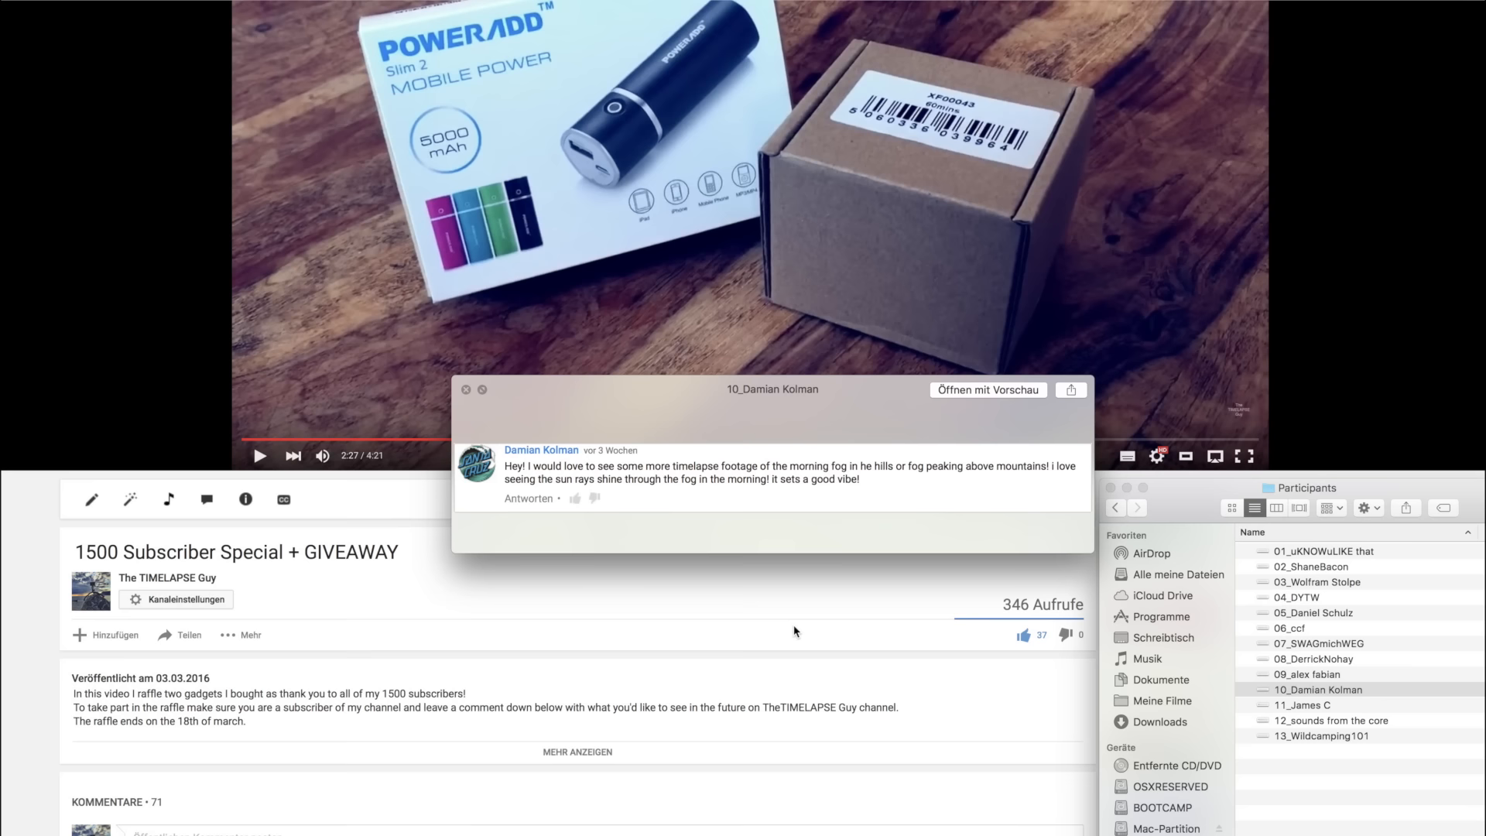
{"action": "left_click", "coordinate": [1306, 705]}
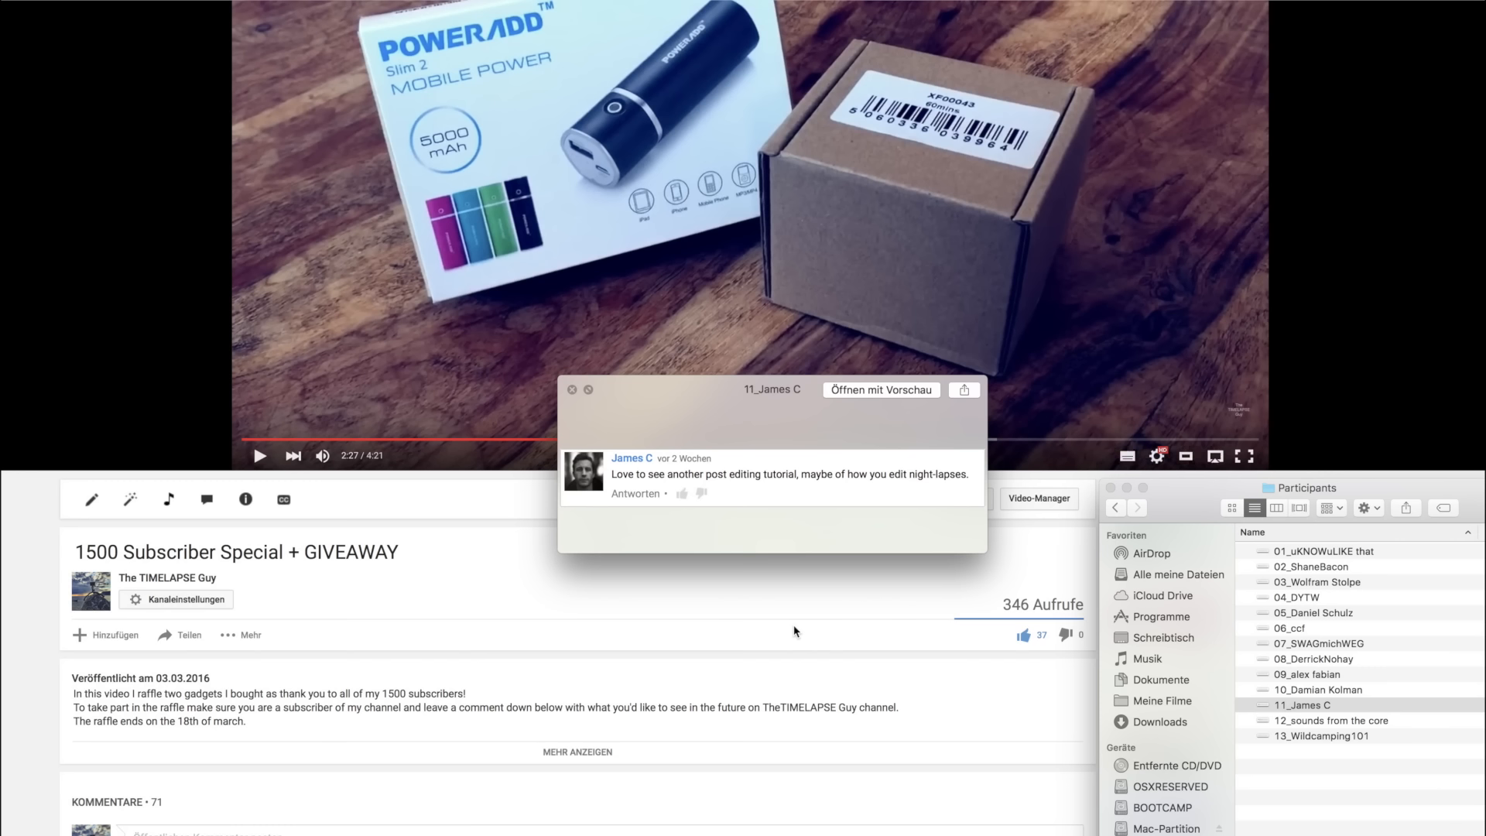
Step: Preview participant file 12_sounds from the core in Quick Look
{"action": "left_click", "coordinate": [1323, 721]}
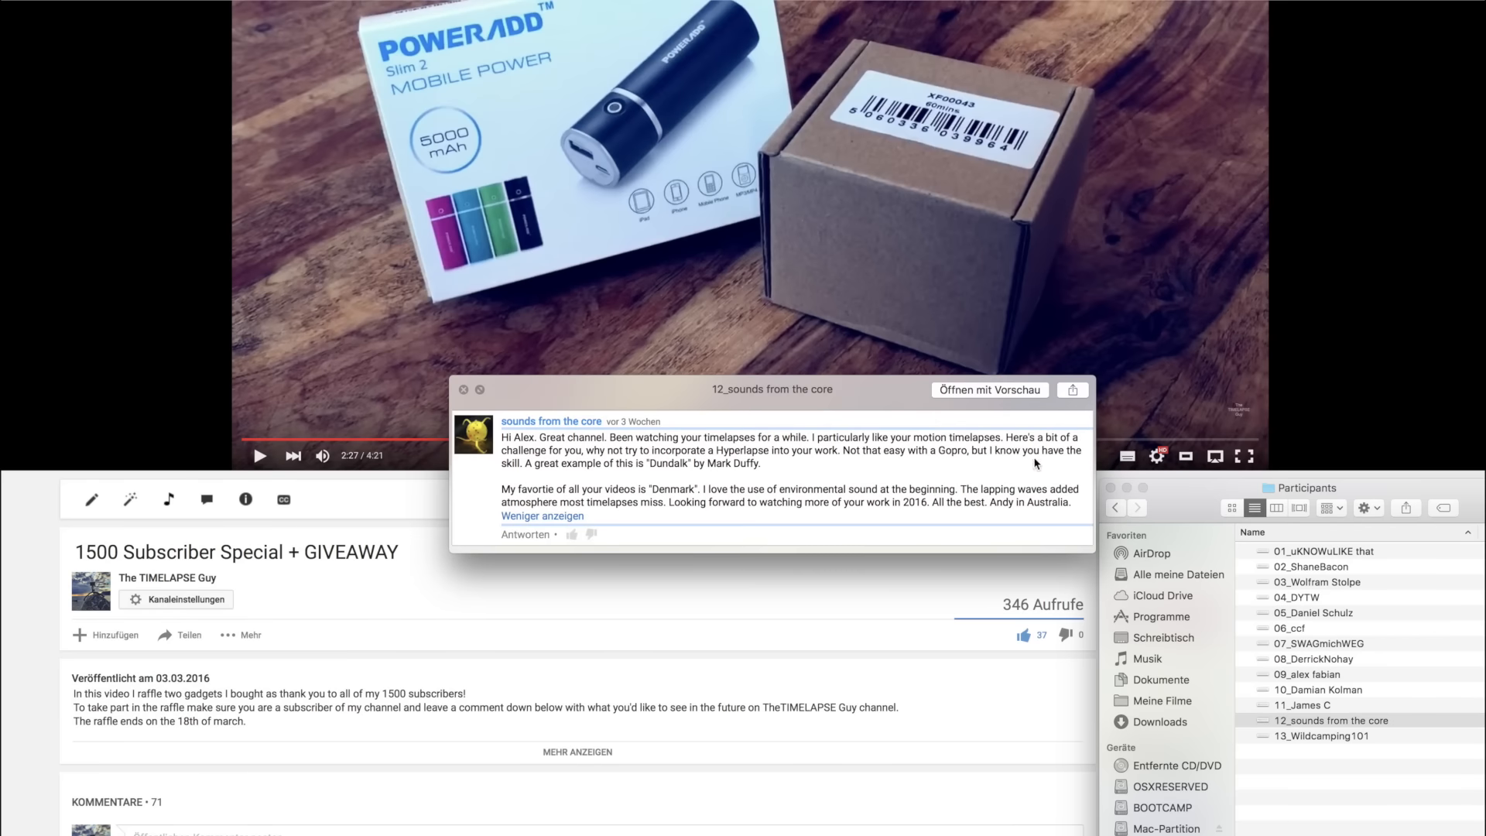
{"action": "mouse_move", "coordinate": [899, 604]}
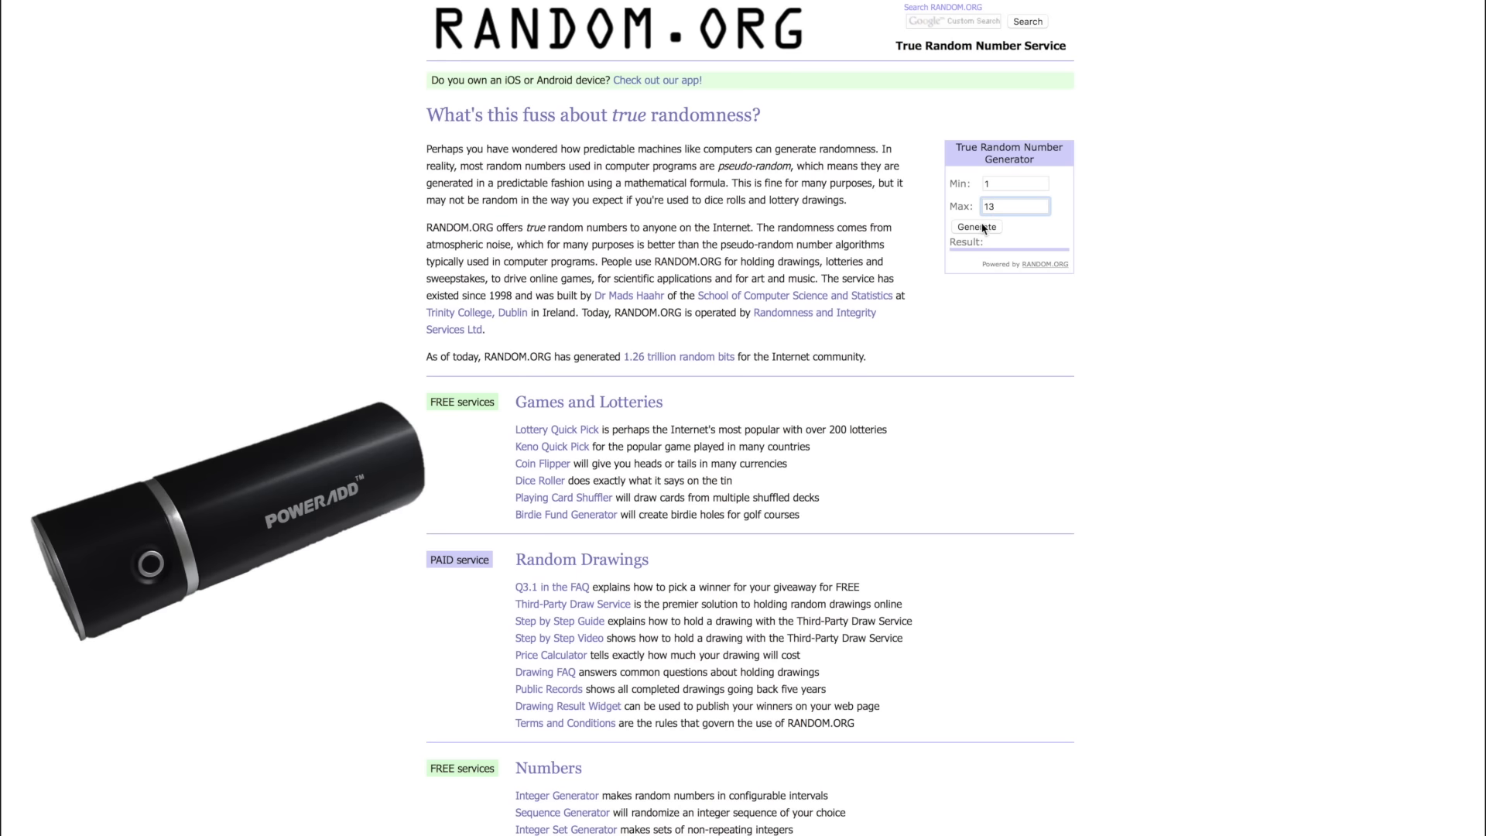
{"action": "left_click", "coordinate": [975, 227]}
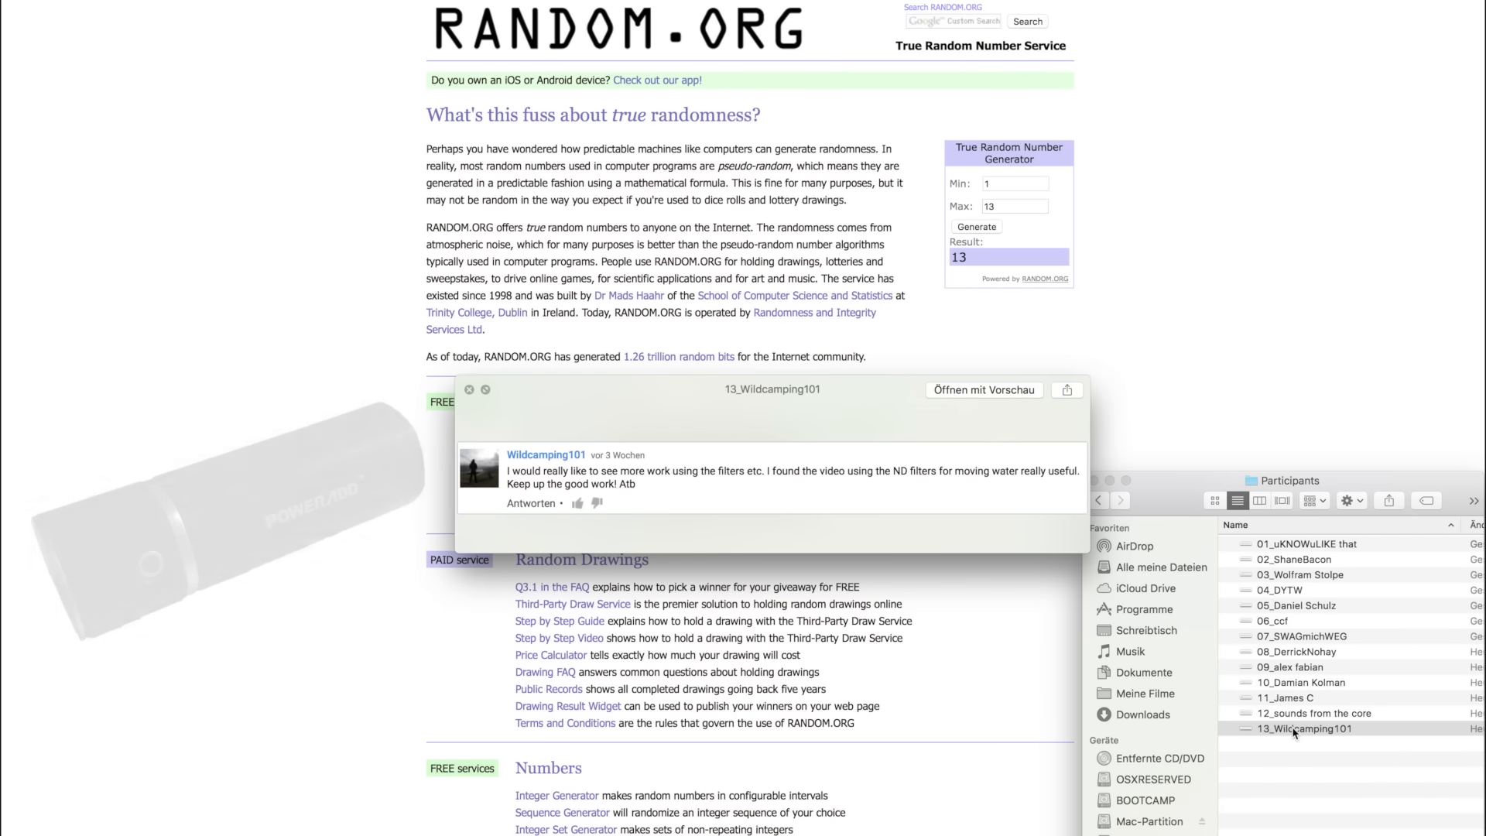
{"action": "mouse_move", "coordinate": [1031, 234]}
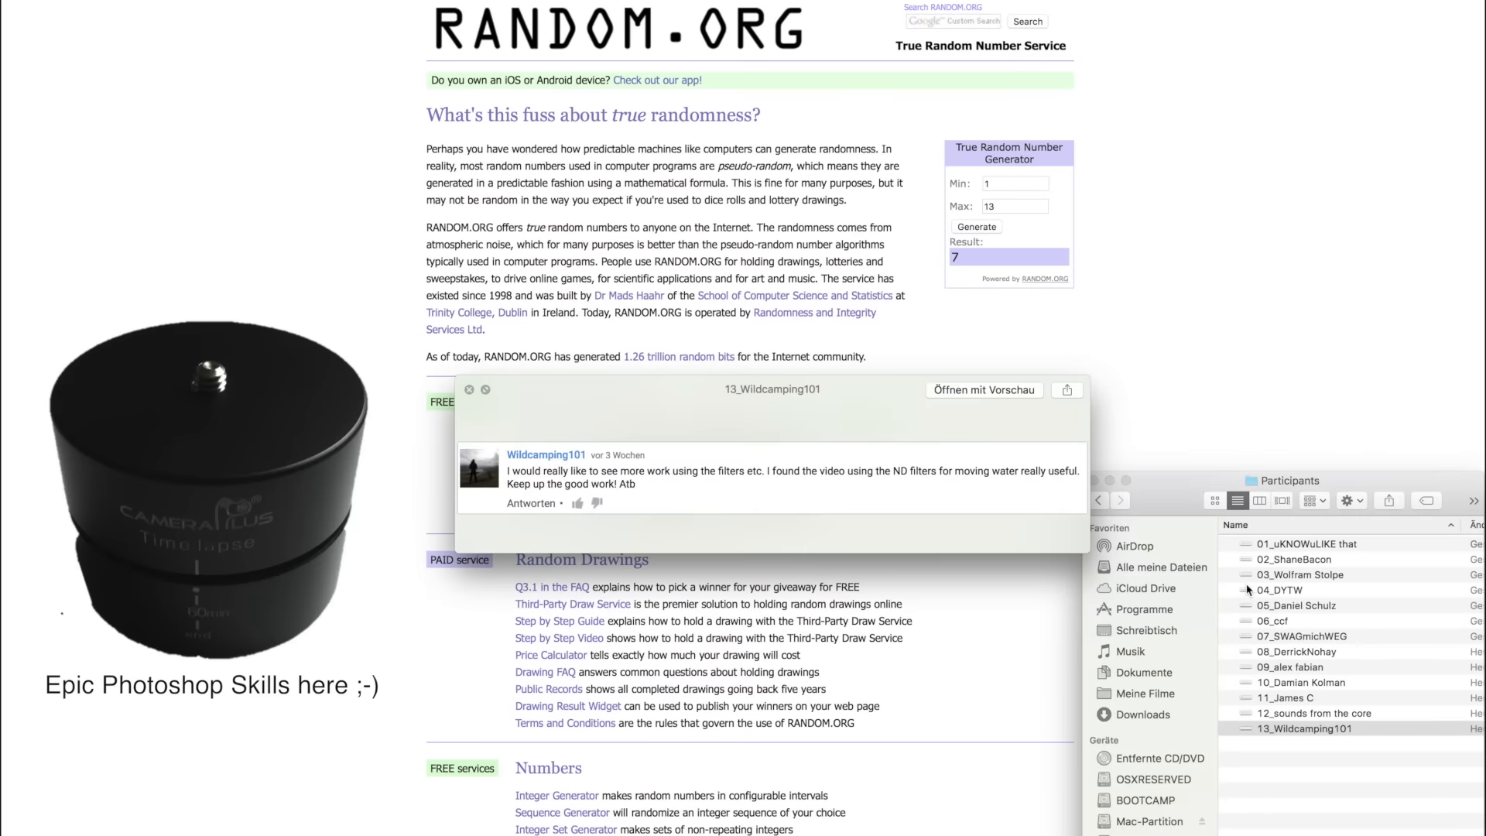
{"action": "left_click", "coordinate": [1298, 636]}
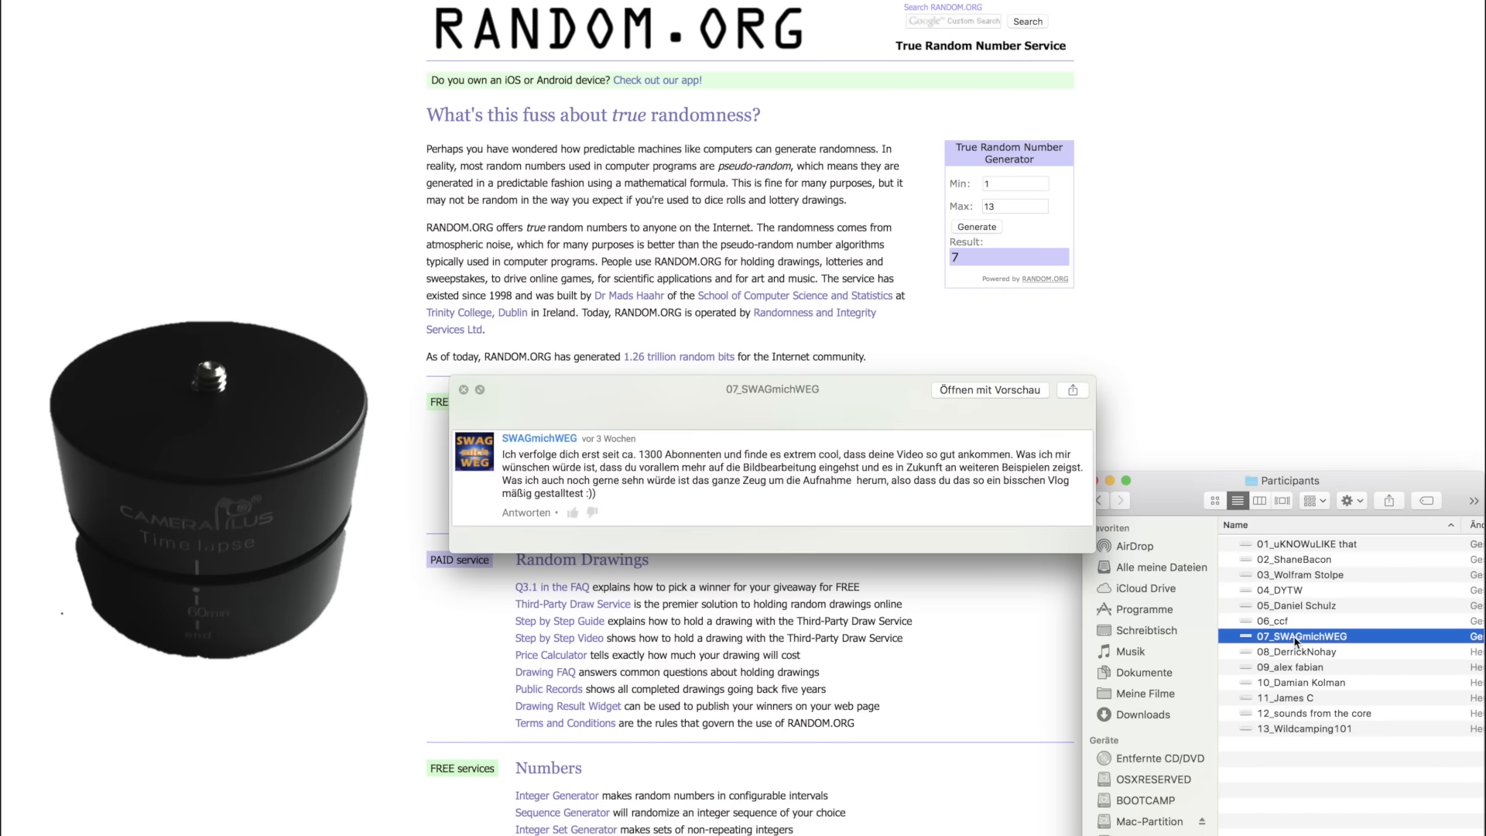